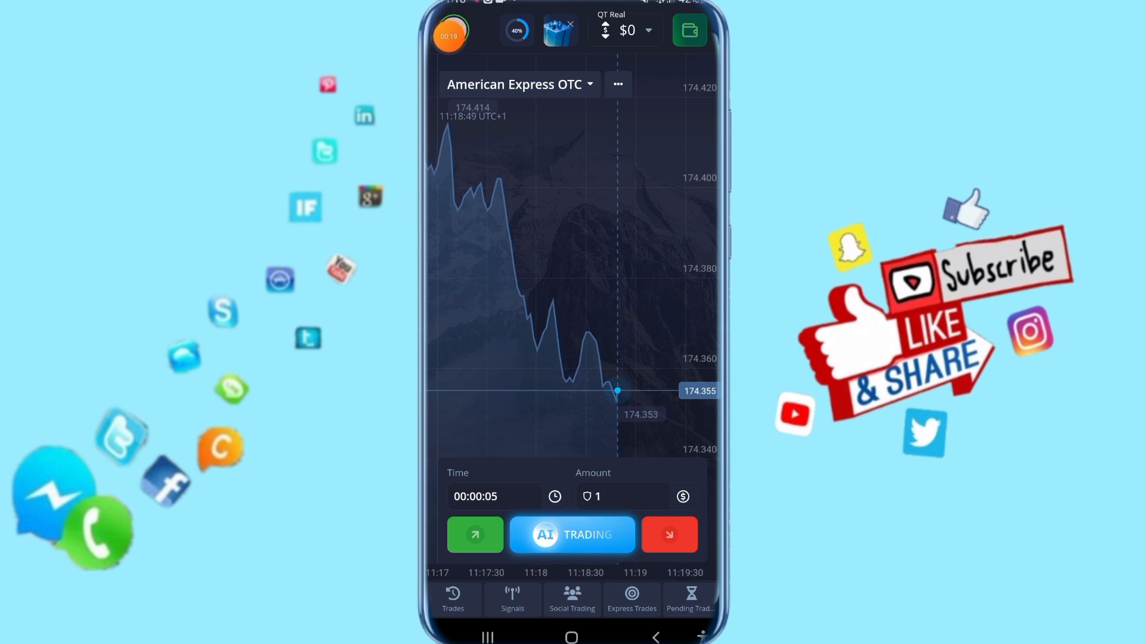
# - Open the account's personal Profile page from the avatar side menu
pyautogui.click(449, 30)
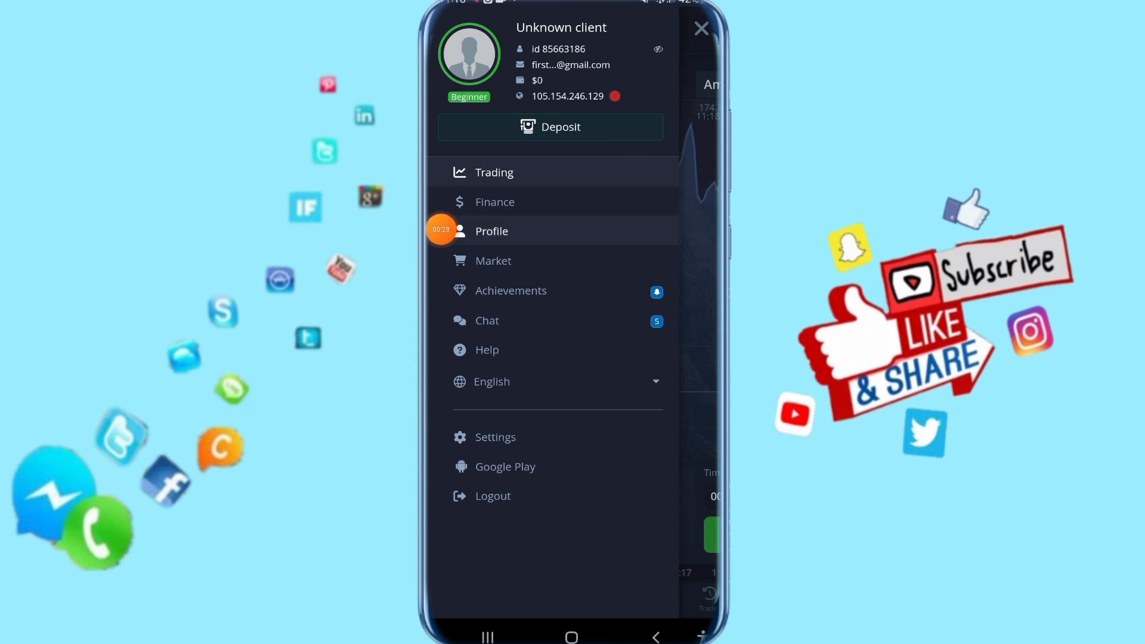
pyautogui.click(491, 231)
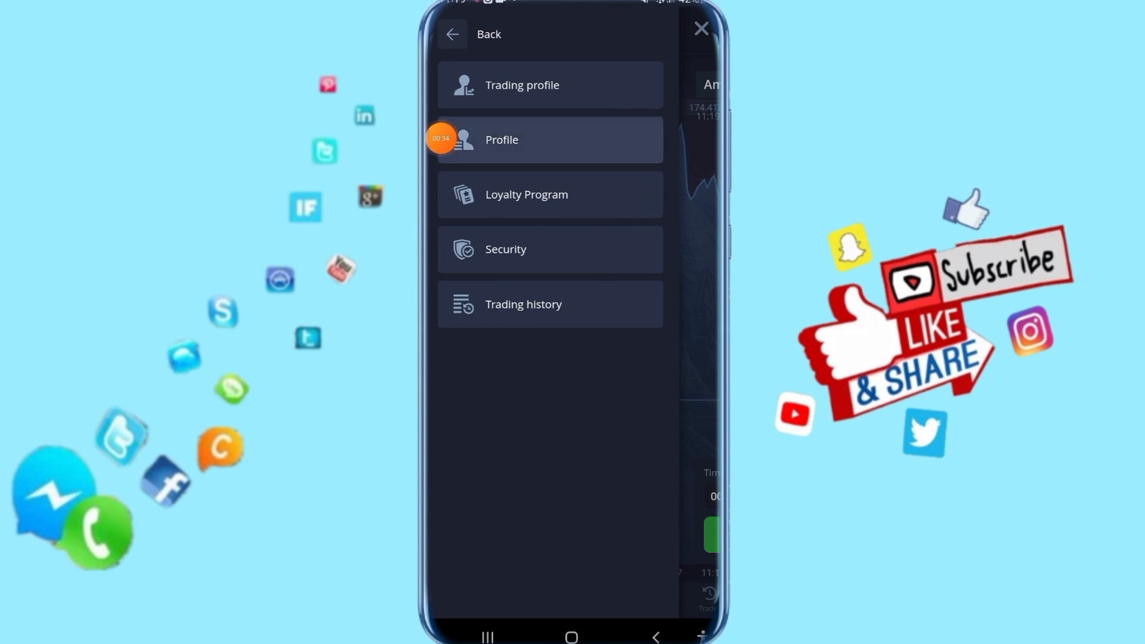
pyautogui.click(550, 140)
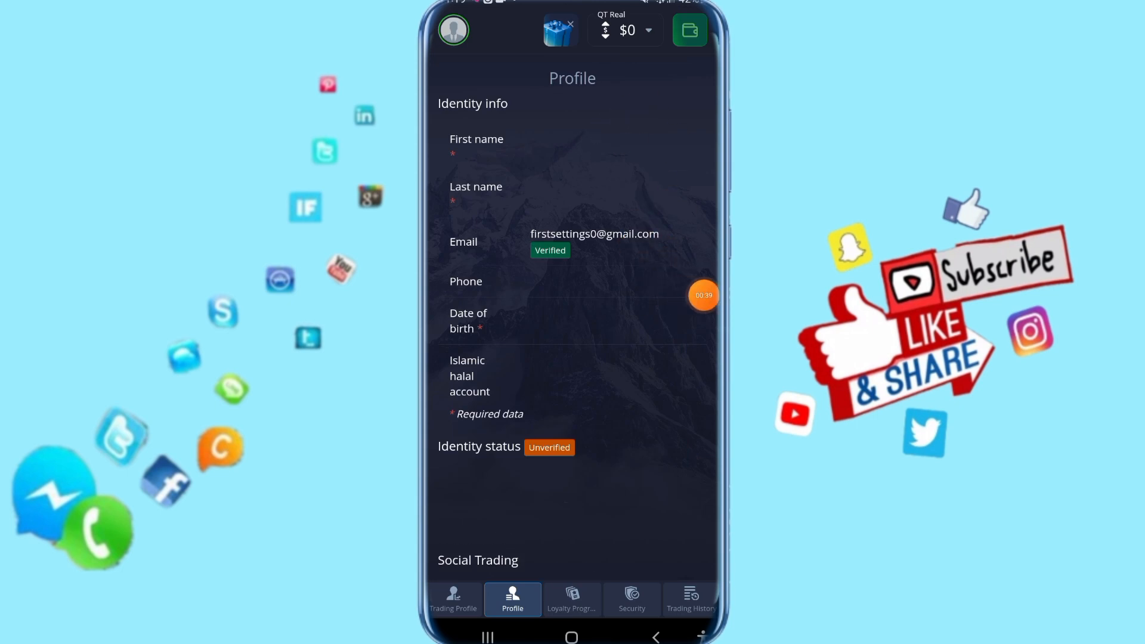
# - Switch on 'Subscribed to trading statements' in the Profile settings section
pyautogui.scroll(-3)
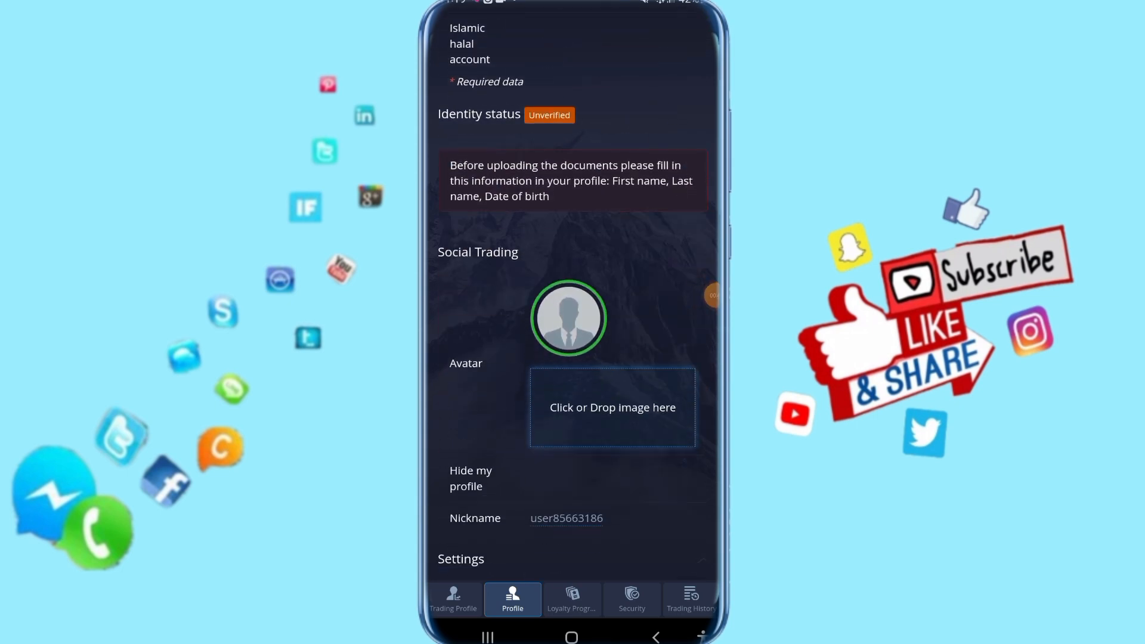
pyautogui.scroll(-3)
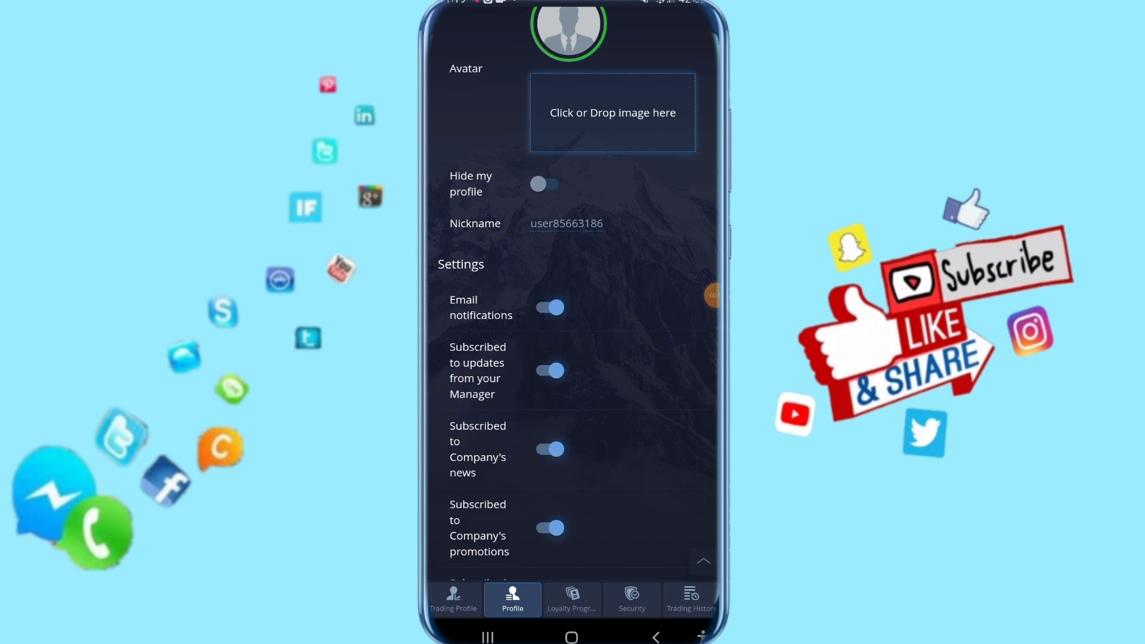
pyautogui.scroll(-3)
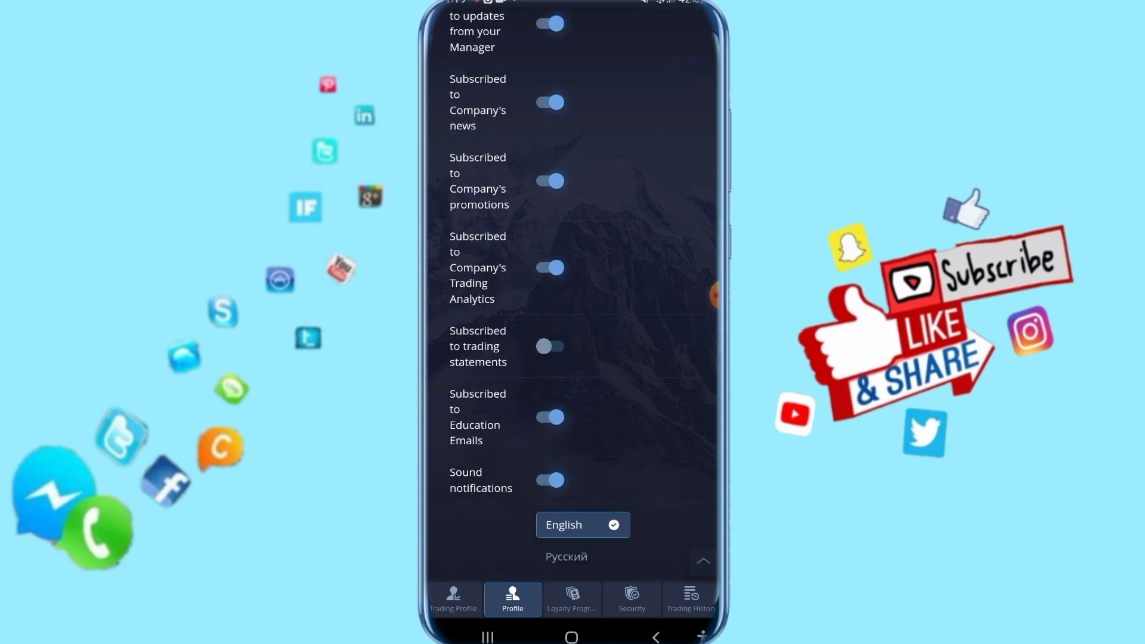
pyautogui.click(549, 345)
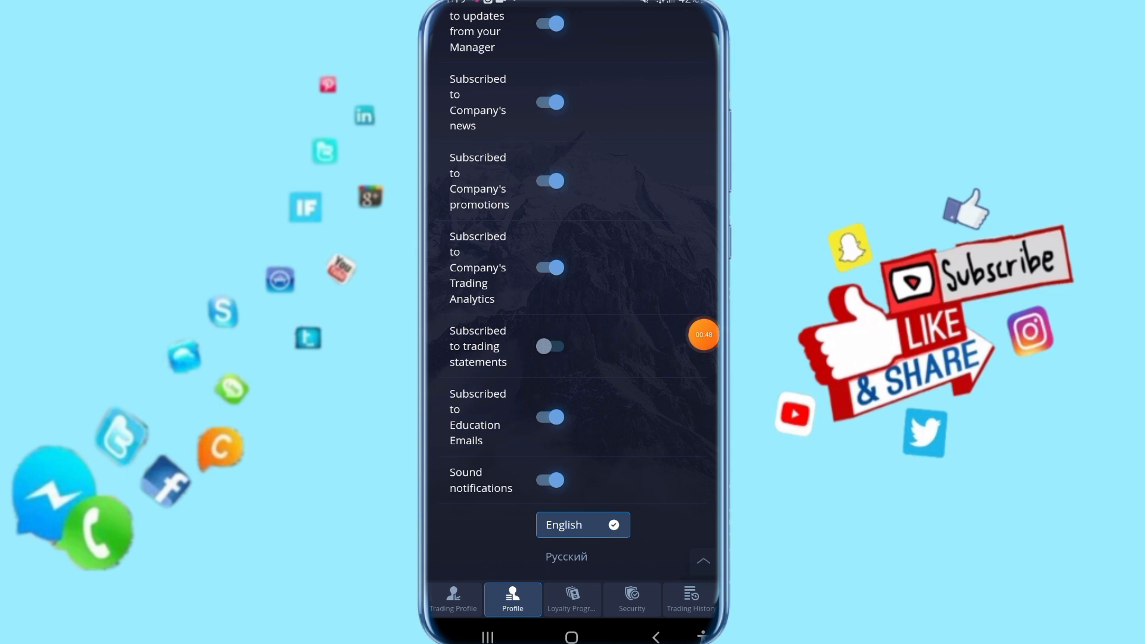
pyautogui.click(549, 345)
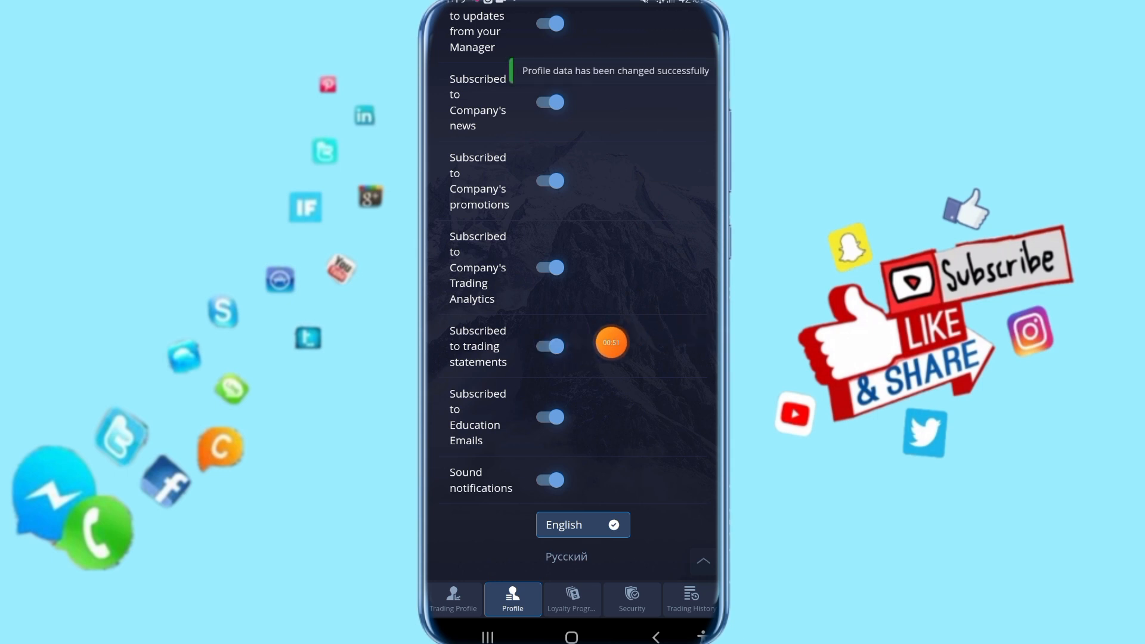